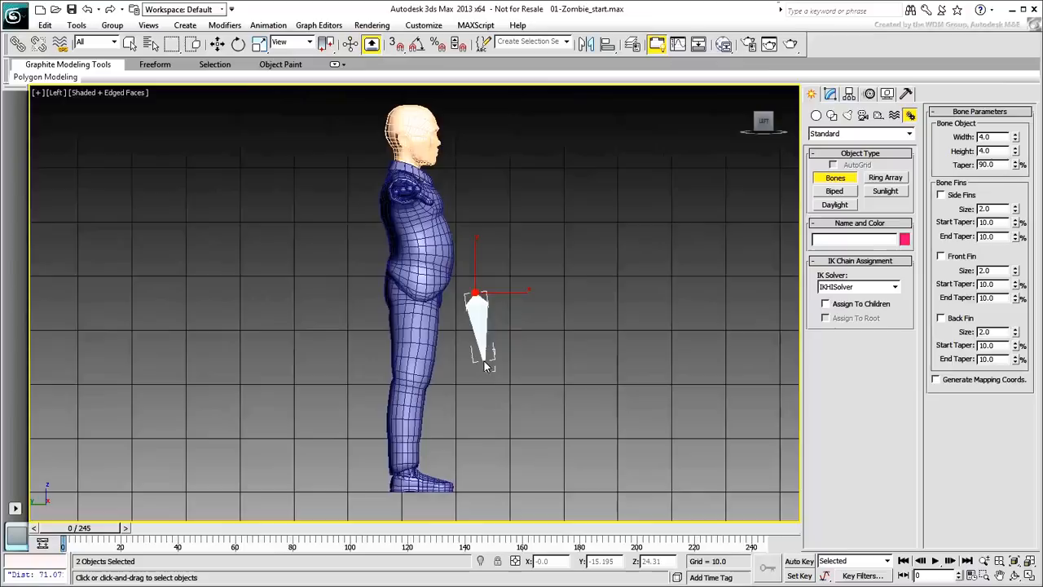
- Draw the leg bone chain from hip to foot and tilt the upper bone in Local rotation mode
{"action": "left_click_drag", "start_coordinate": [486, 366], "coordinate": [502, 489]}
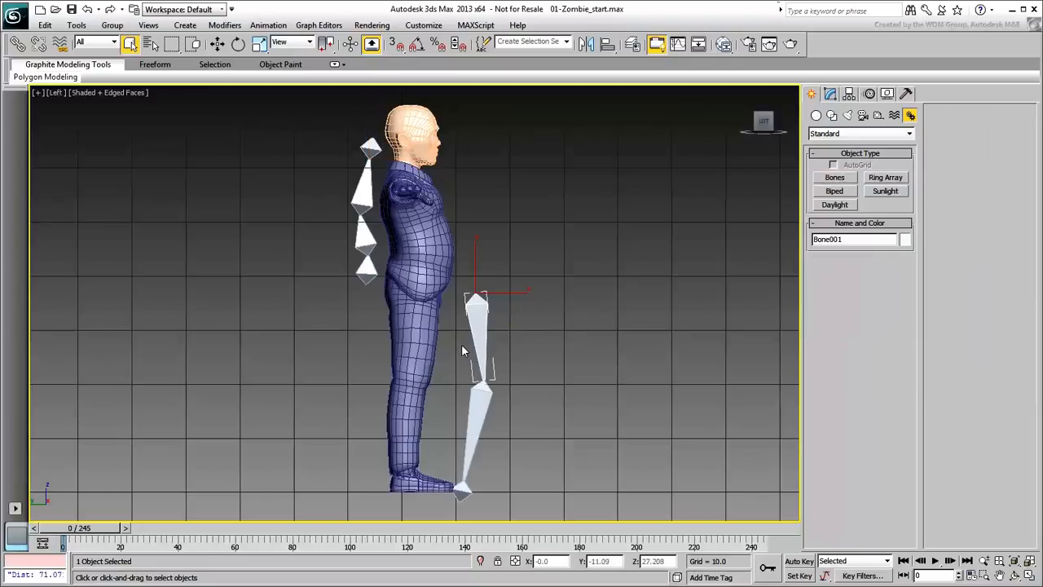
{"action": "left_click", "coordinate": [240, 44]}
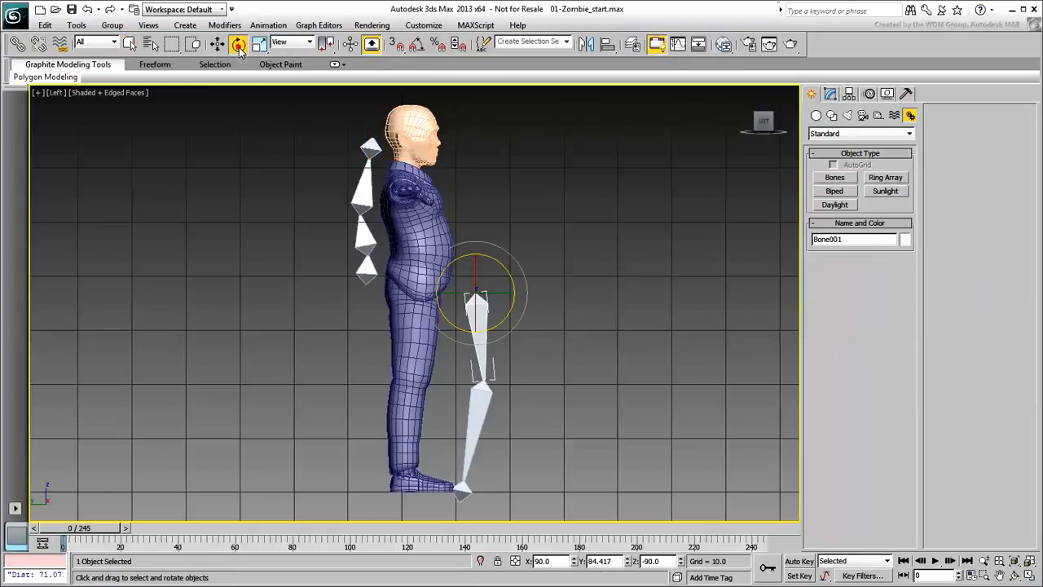
{"action": "left_click", "coordinate": [293, 42]}
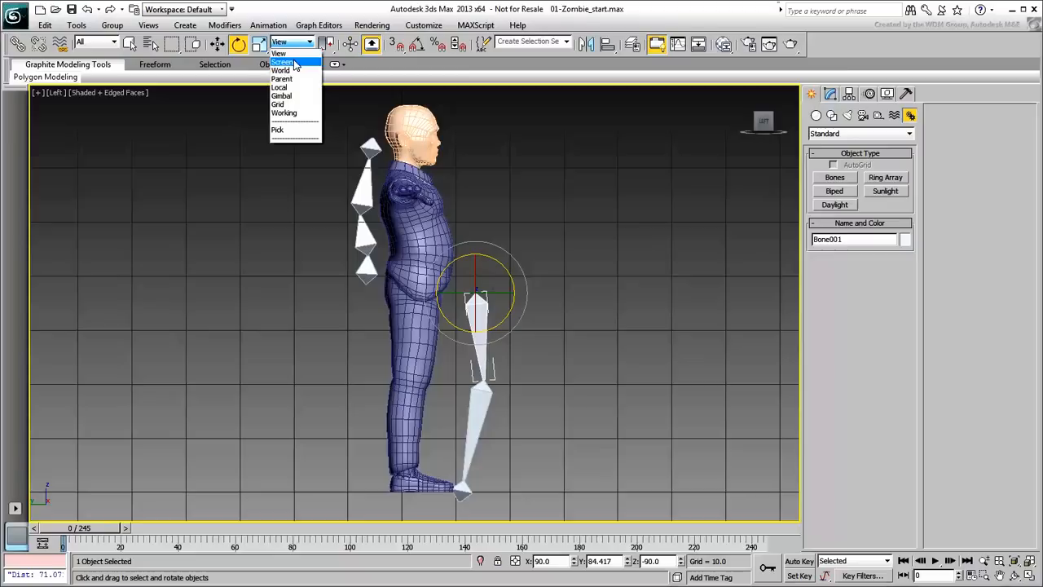
{"action": "left_click", "coordinate": [281, 88]}
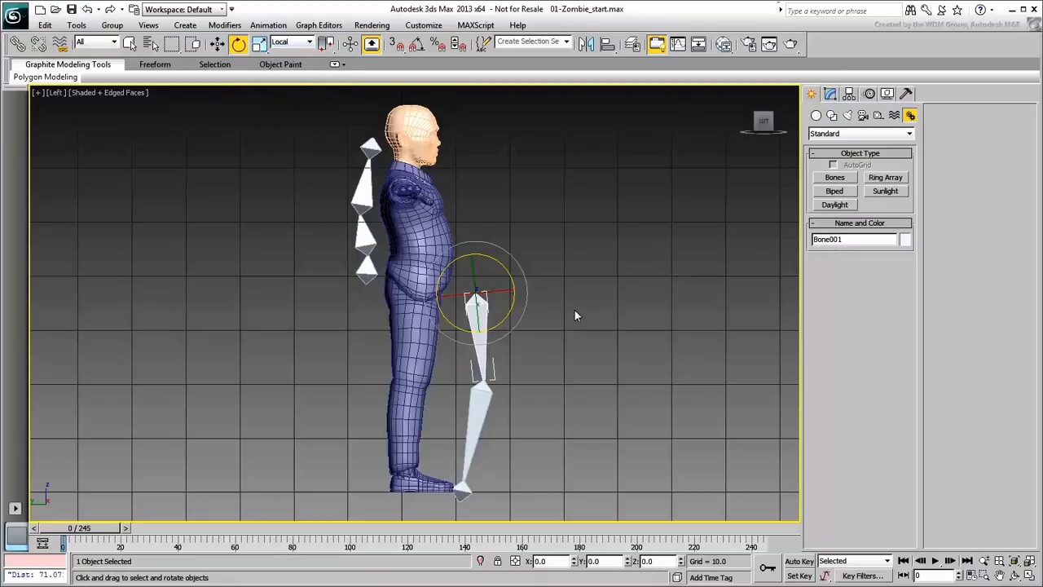
{"action": "mouse_move", "coordinate": [513, 306]}
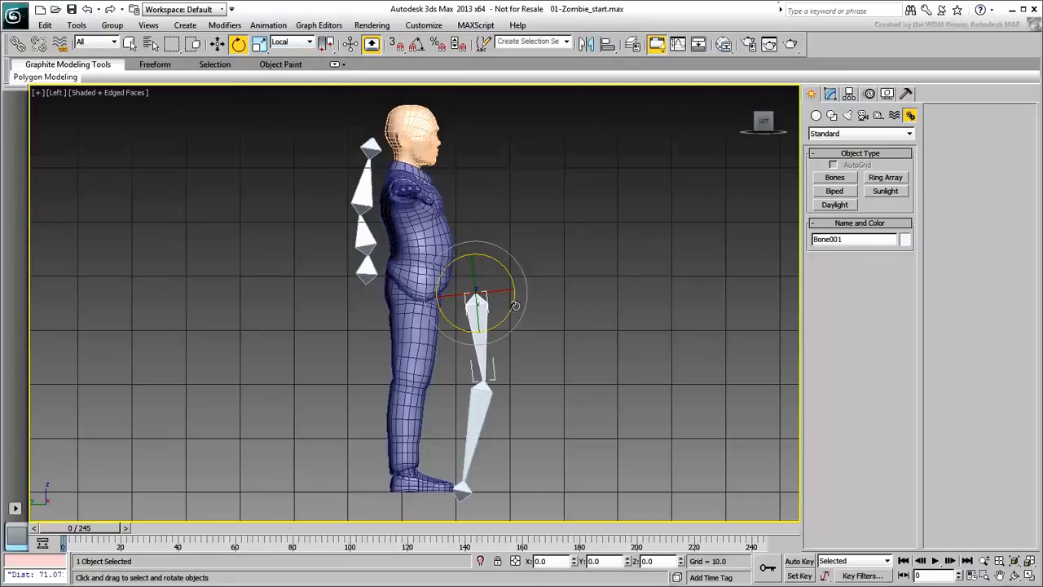
{"action": "left_click_drag", "start_coordinate": [476, 294], "coordinate": [505, 307]}
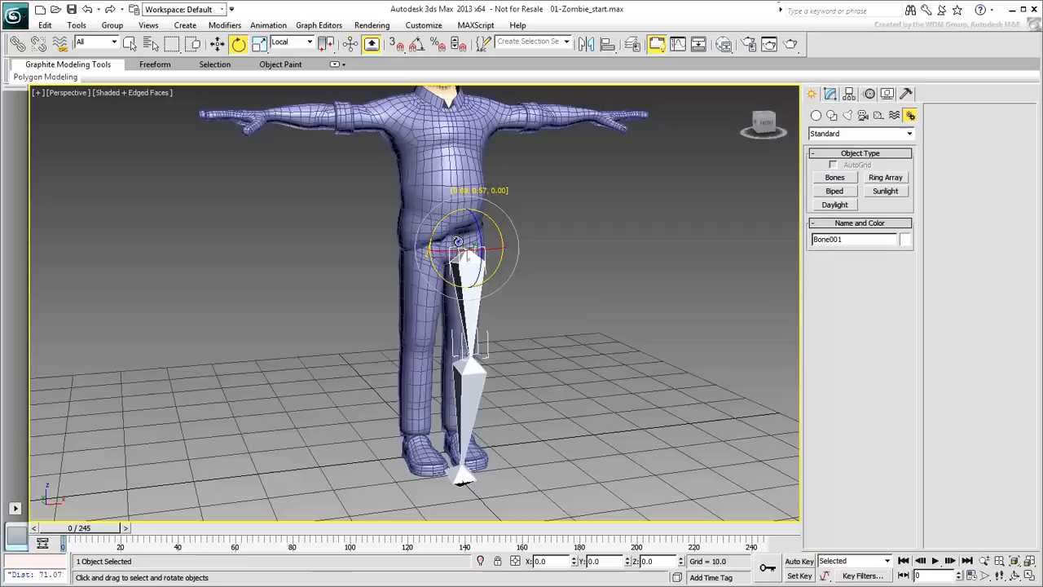
- Swing and refine the upper leg bone's angle so the chain sits centred inside the leg
{"action": "left_click_drag", "start_coordinate": [469, 245], "coordinate": [469, 253]}
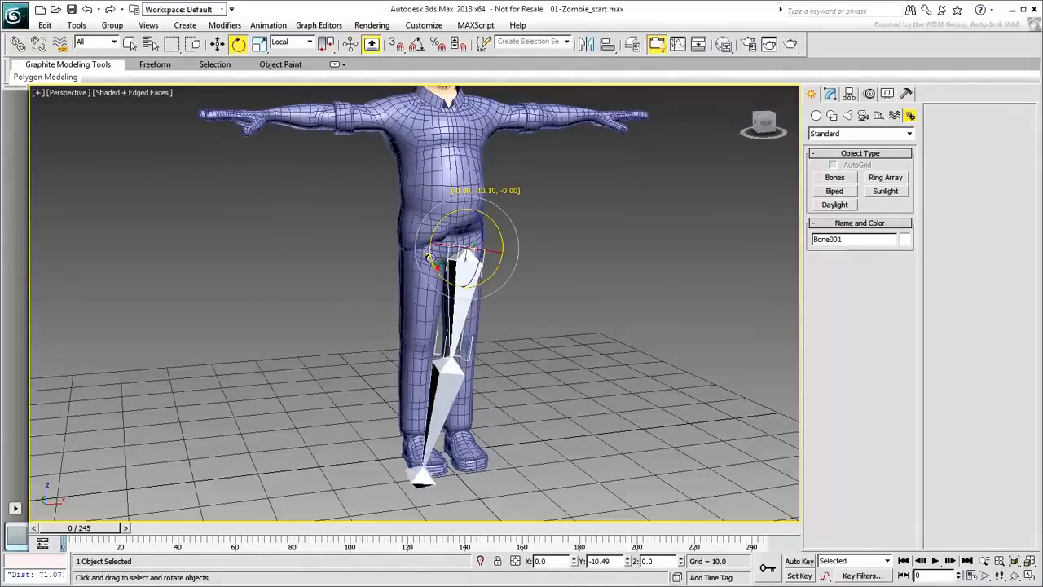
{"action": "left_click_drag", "start_coordinate": [437, 261], "coordinate": [456, 252]}
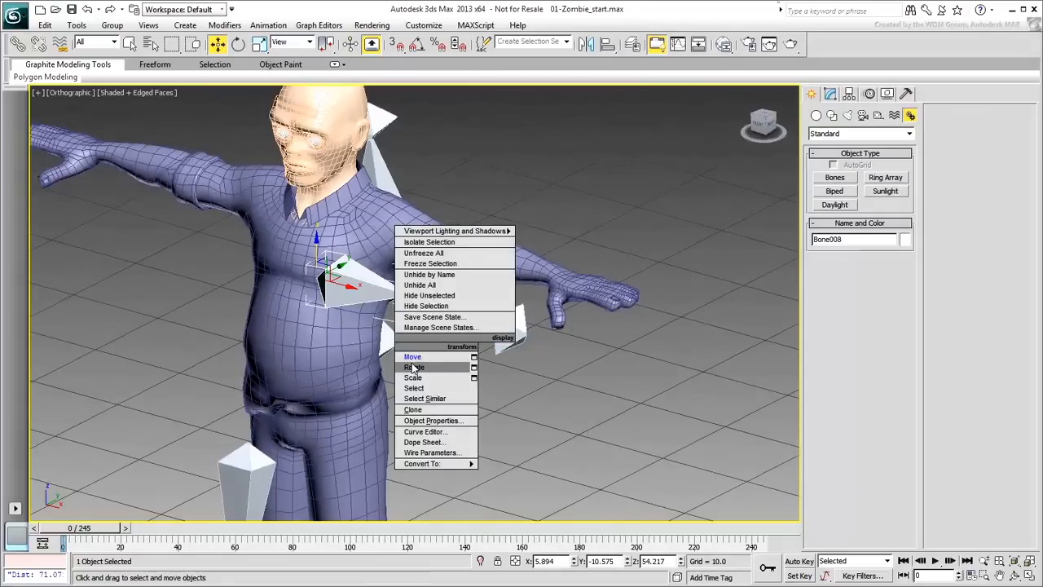
- Rotate the arm and shoulder bones so the chain points out along the arm toward the hand
{"action": "left_click", "coordinate": [415, 367]}
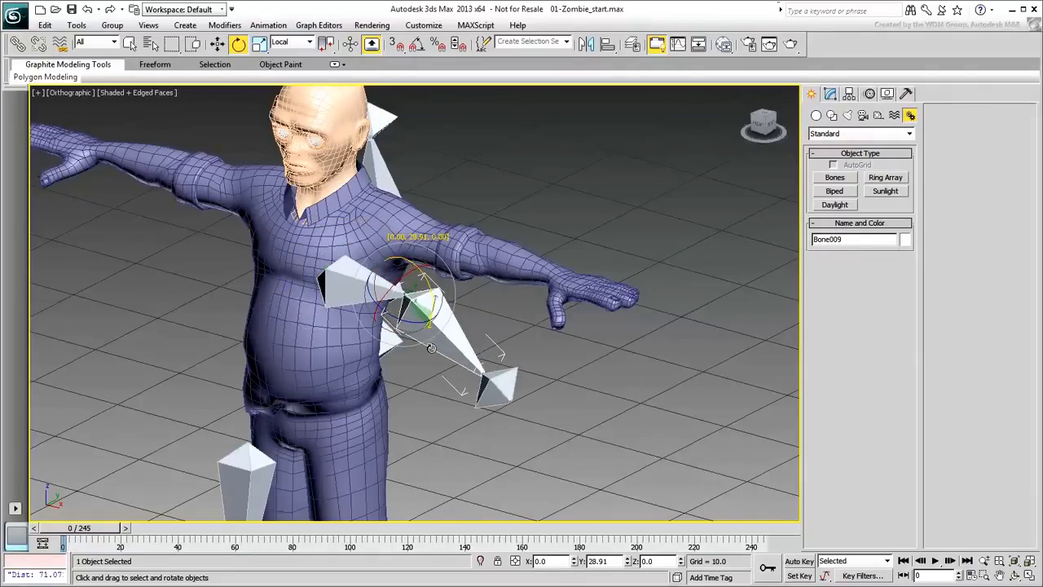
{"action": "left_click_drag", "start_coordinate": [432, 346], "coordinate": [375, 306]}
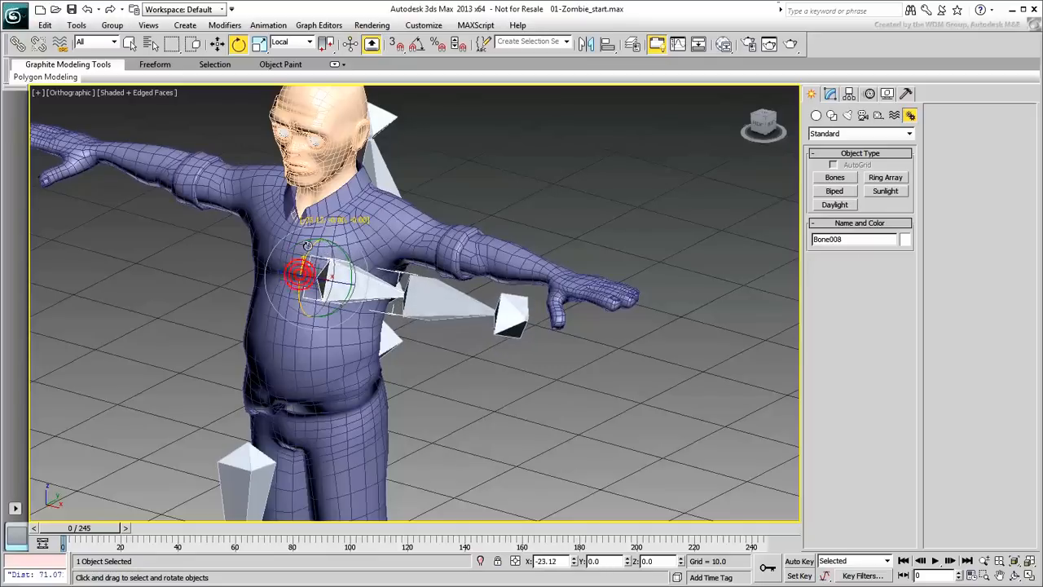
{"action": "left_click_drag", "start_coordinate": [302, 274], "coordinate": [308, 257]}
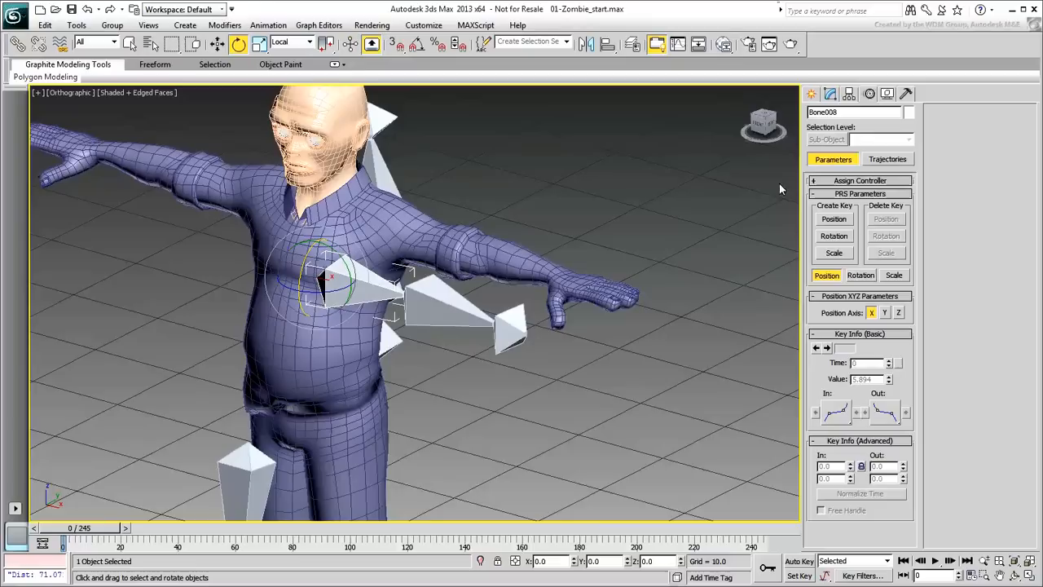
{"action": "mouse_move", "coordinate": [740, 227]}
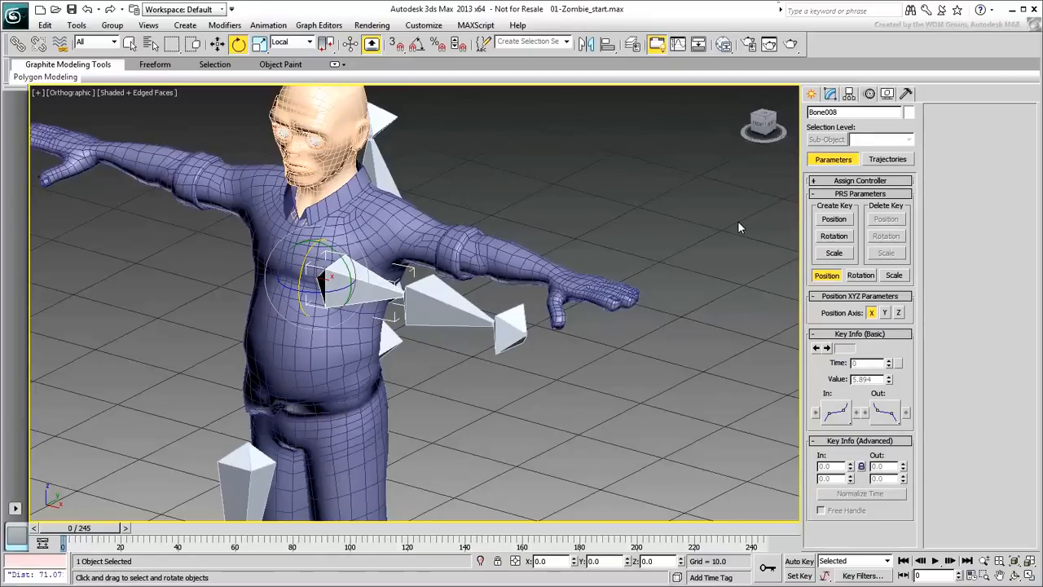
- Show the shoulder bone's Euler rotation controller parameters and choose a rotation axis order
{"action": "left_click", "coordinate": [861, 274]}
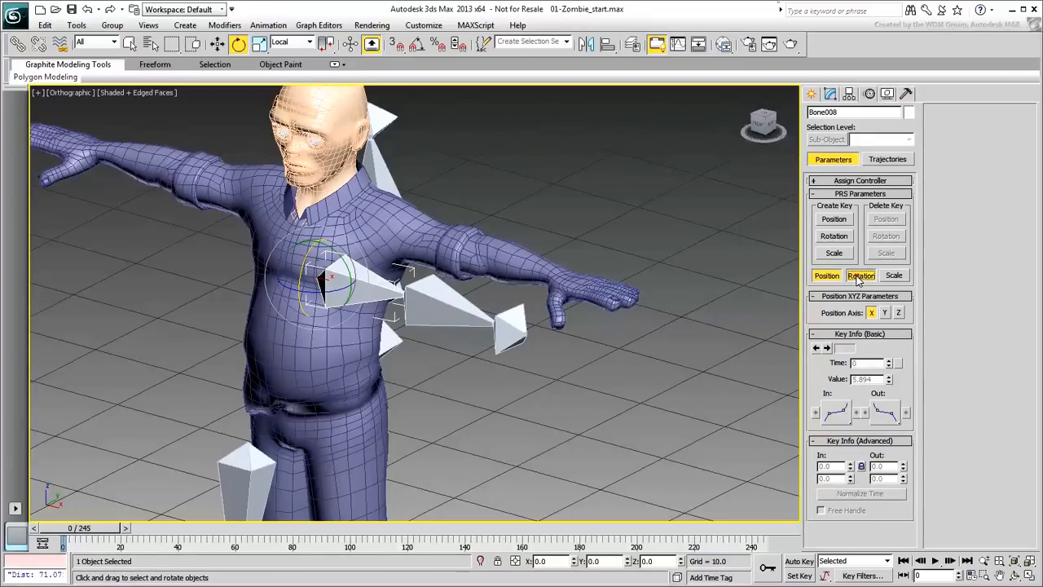
{"action": "left_click", "coordinate": [861, 274]}
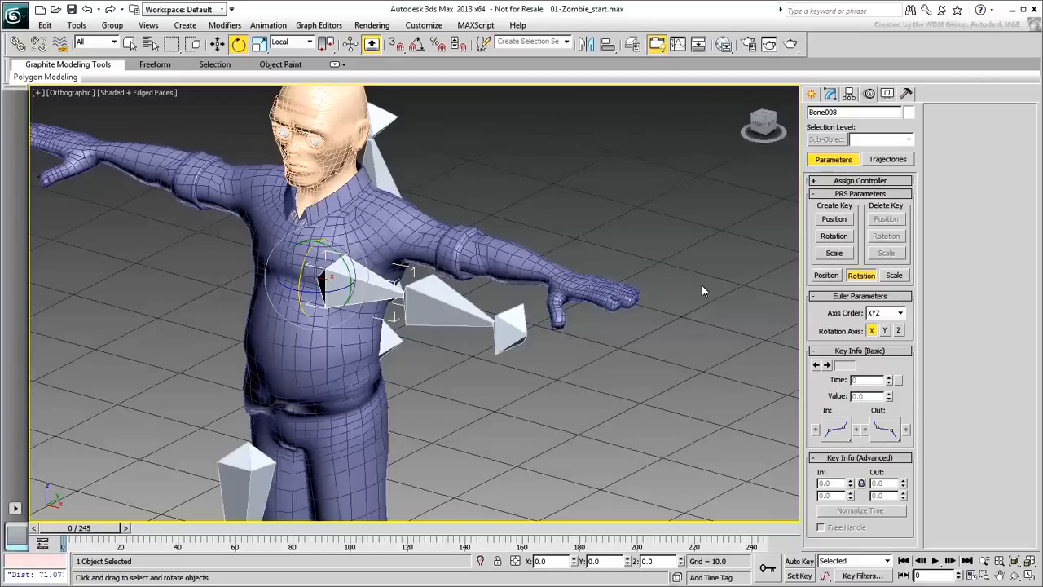
{"action": "left_click", "coordinate": [908, 313]}
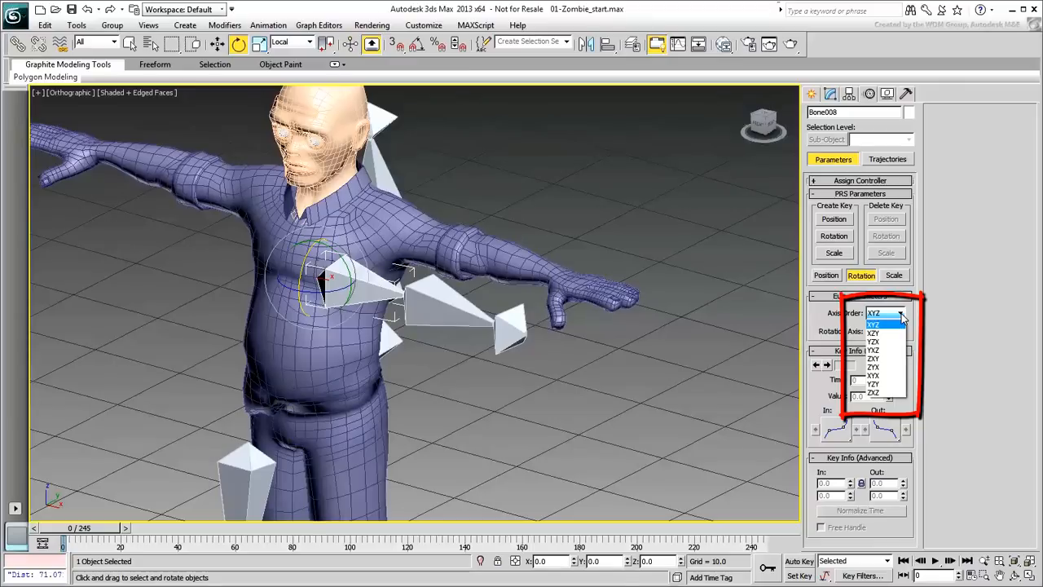
{"action": "left_click", "coordinate": [874, 323]}
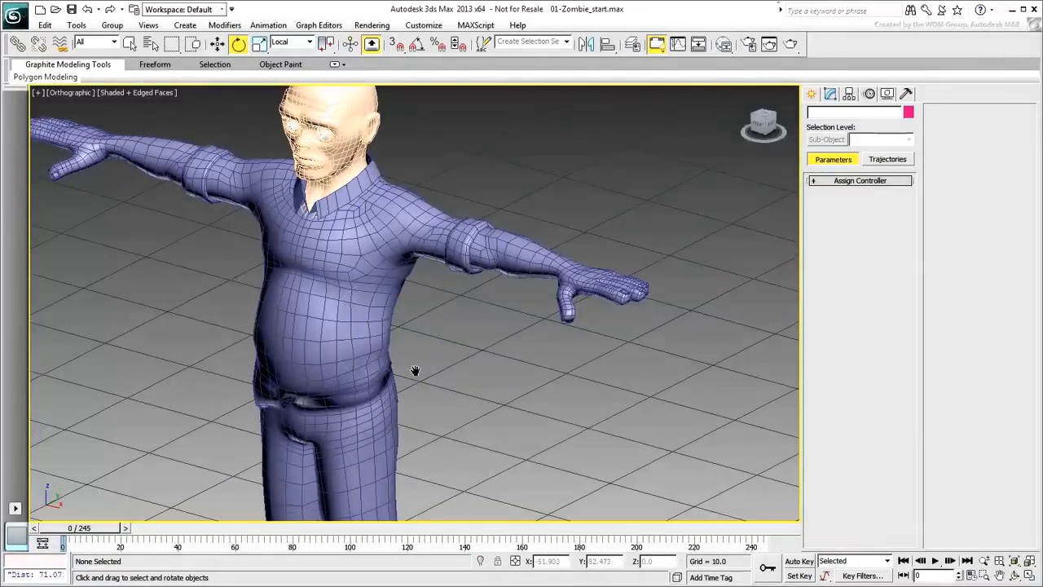
- Turn on the Layers toolbar from the interface toolbars list
{"action": "left_click_drag", "start_coordinate": [414, 372], "coordinate": [448, 391]}
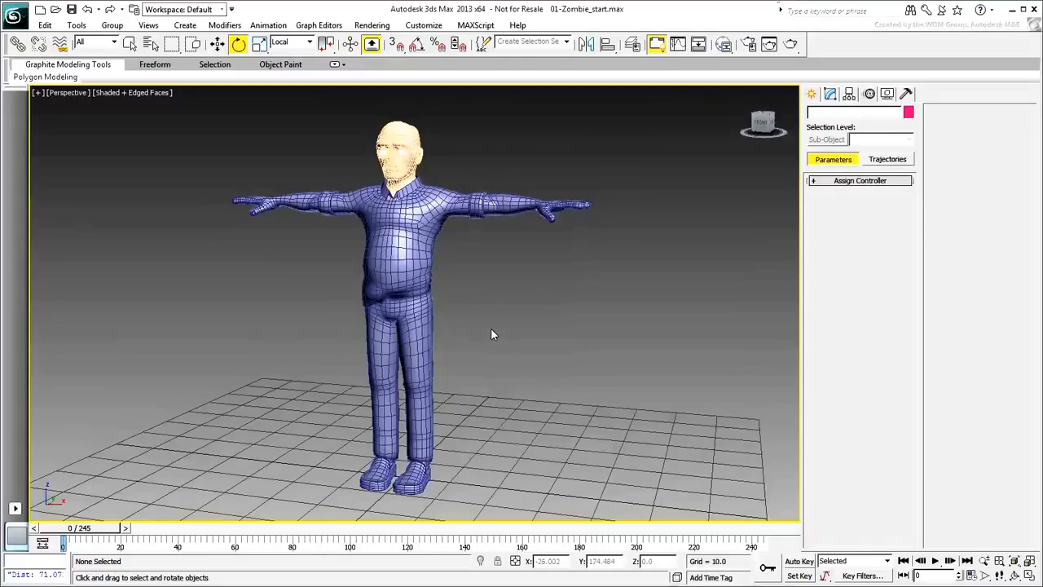
{"action": "right_click", "coordinate": [847, 52]}
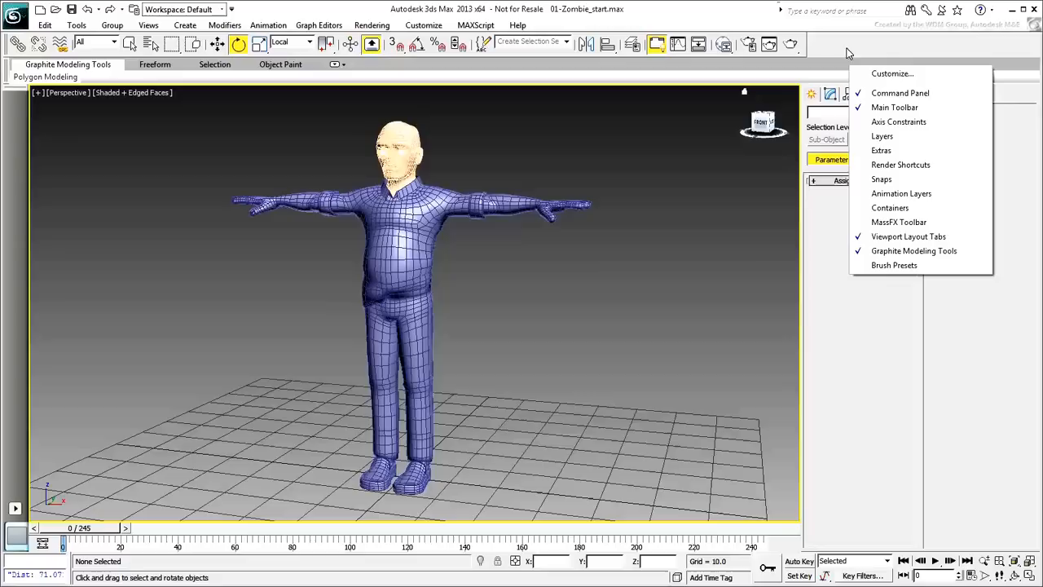
{"action": "left_click", "coordinate": [882, 137]}
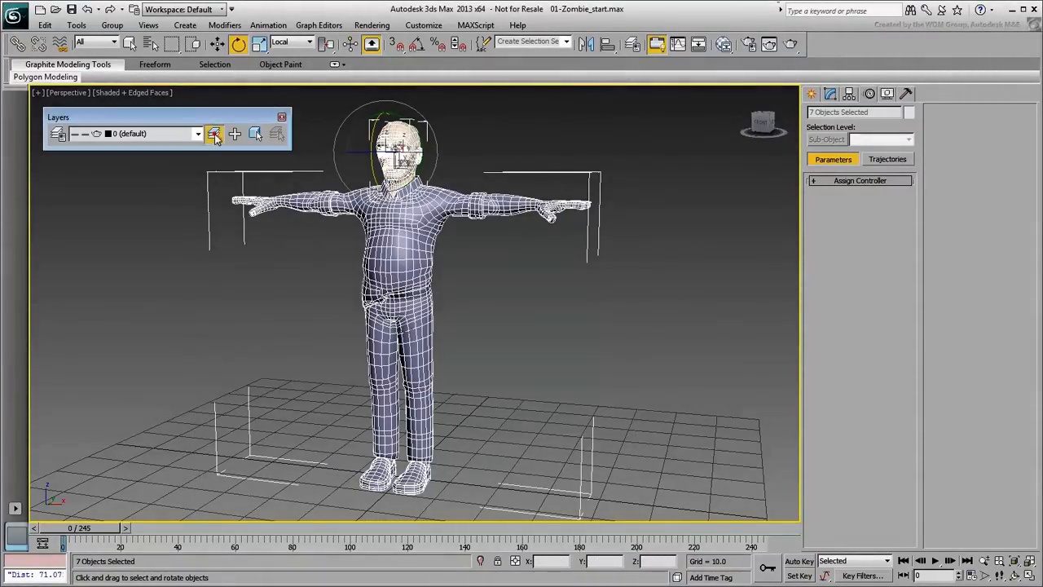
- Move the selected zombie objects onto a new layer named Mesh, then deselect them
{"action": "left_click", "coordinate": [215, 134]}
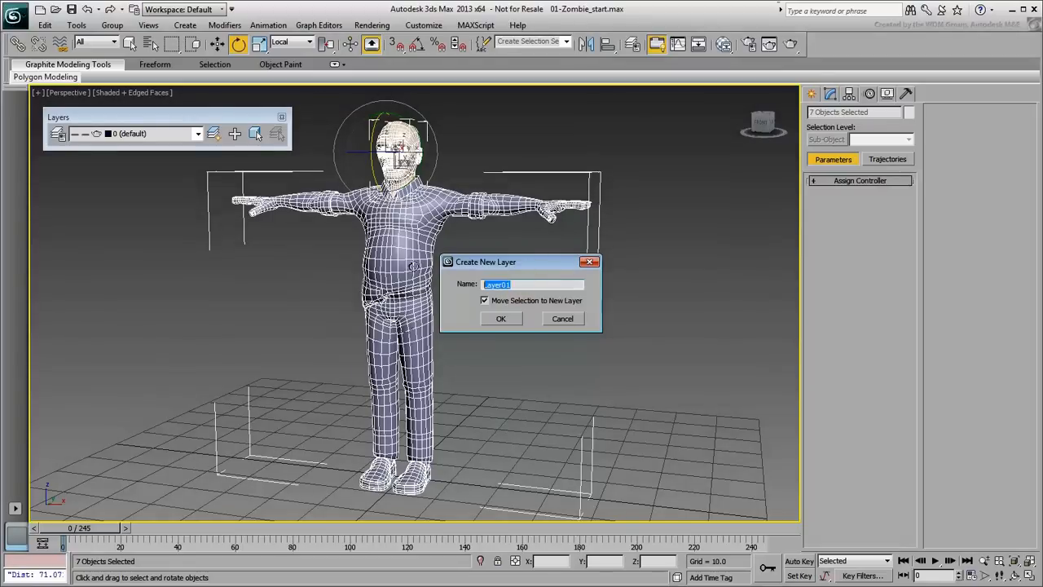
{"action": "type", "text": "Mesh"}
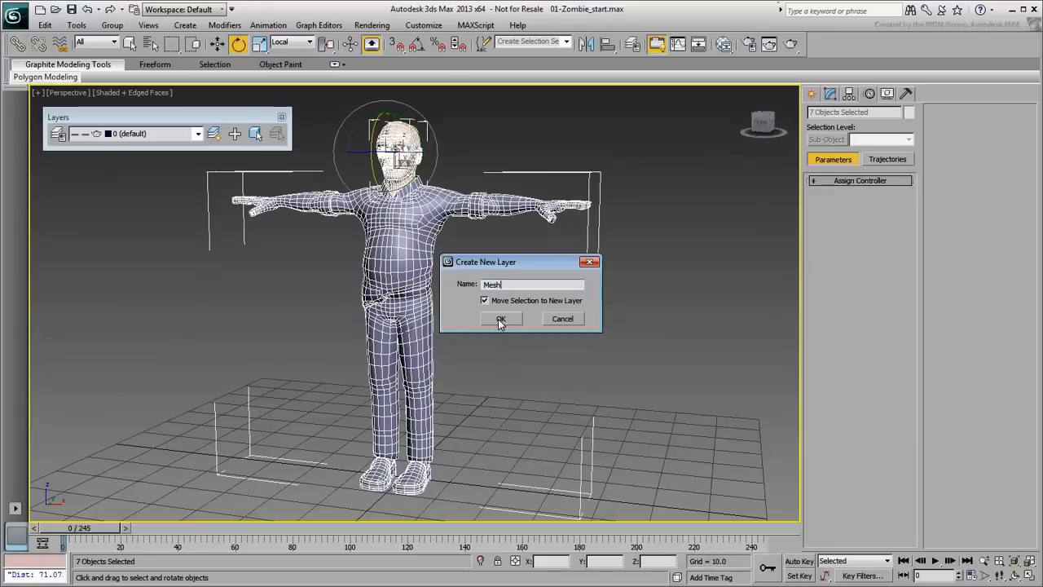
{"action": "left_click", "coordinate": [499, 318]}
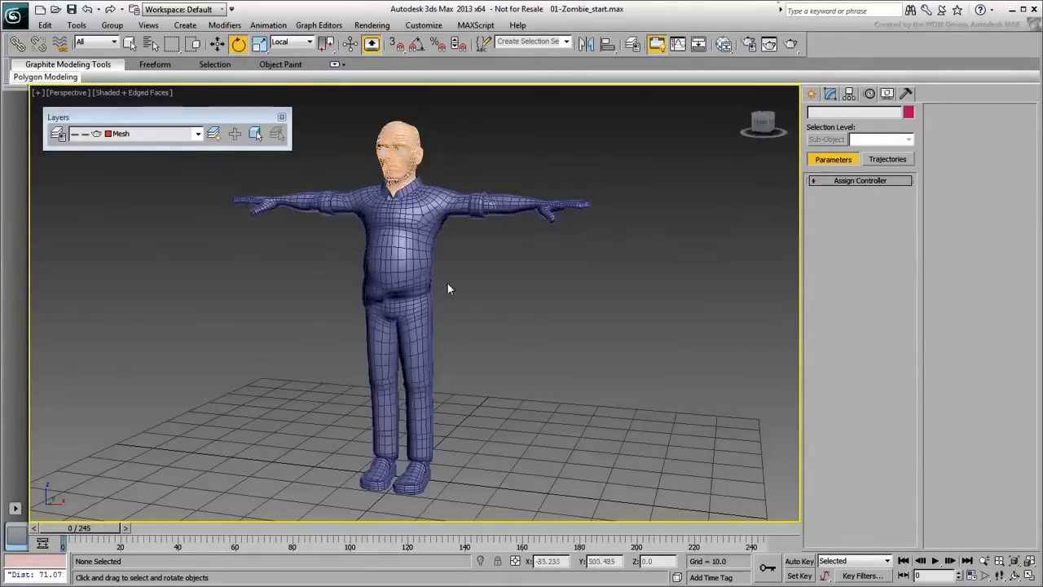
{"action": "left_click", "coordinate": [197, 133]}
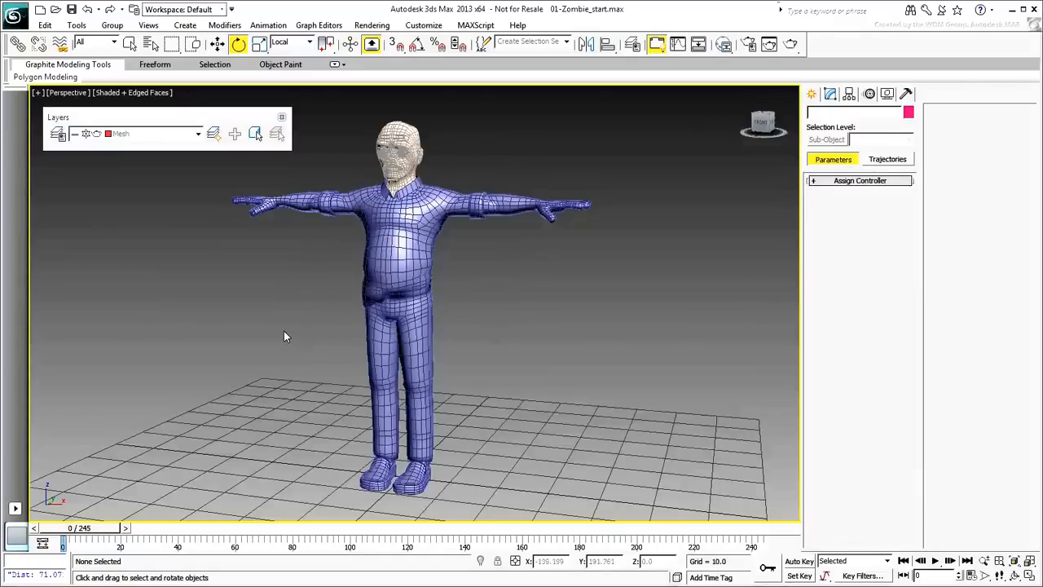
{"action": "left_click", "coordinate": [199, 134]}
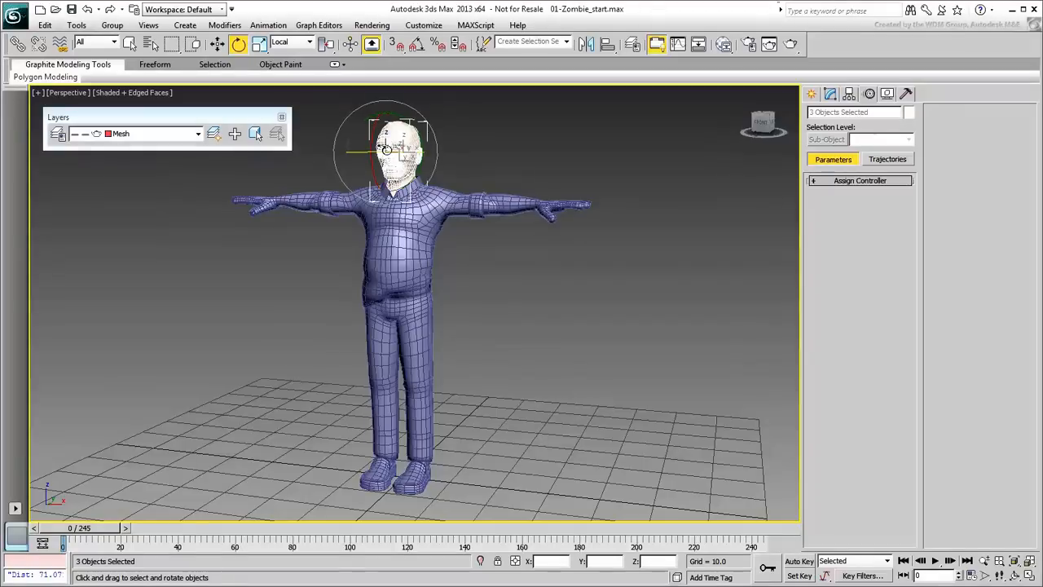
{"action": "right_click", "coordinate": [384, 150]}
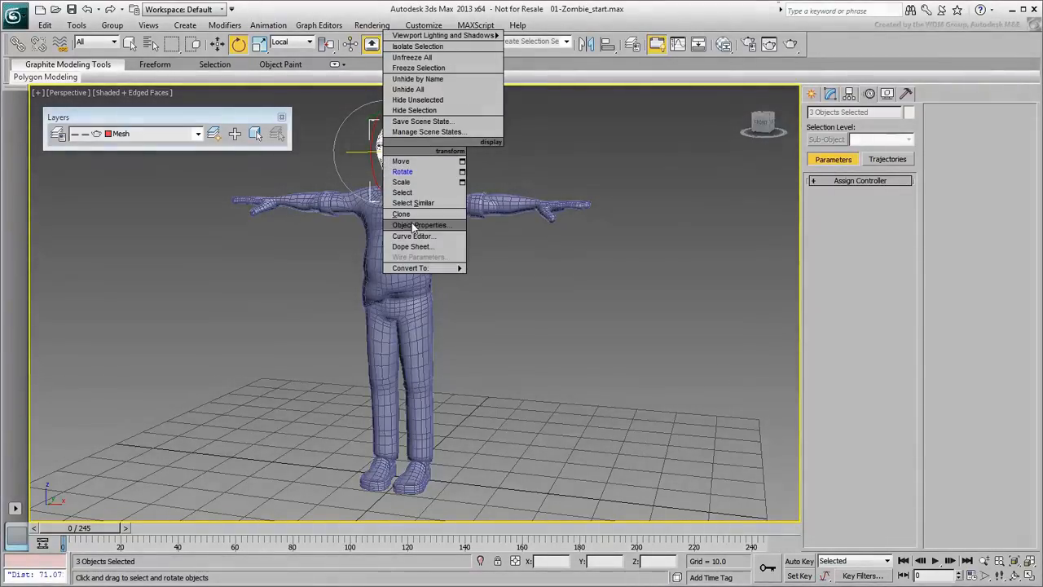
{"action": "left_click", "coordinate": [421, 225]}
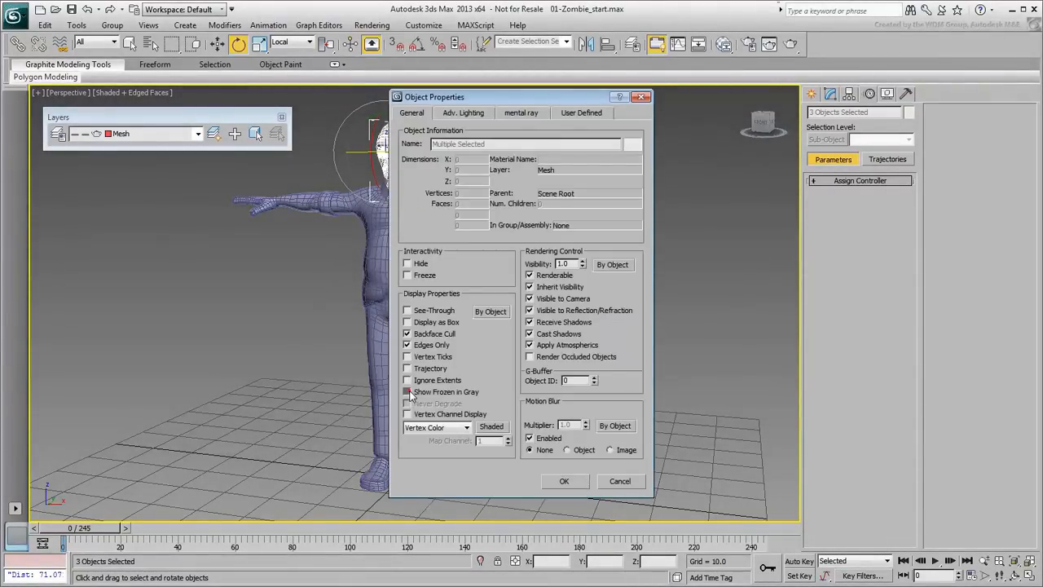
{"action": "left_click", "coordinate": [408, 392]}
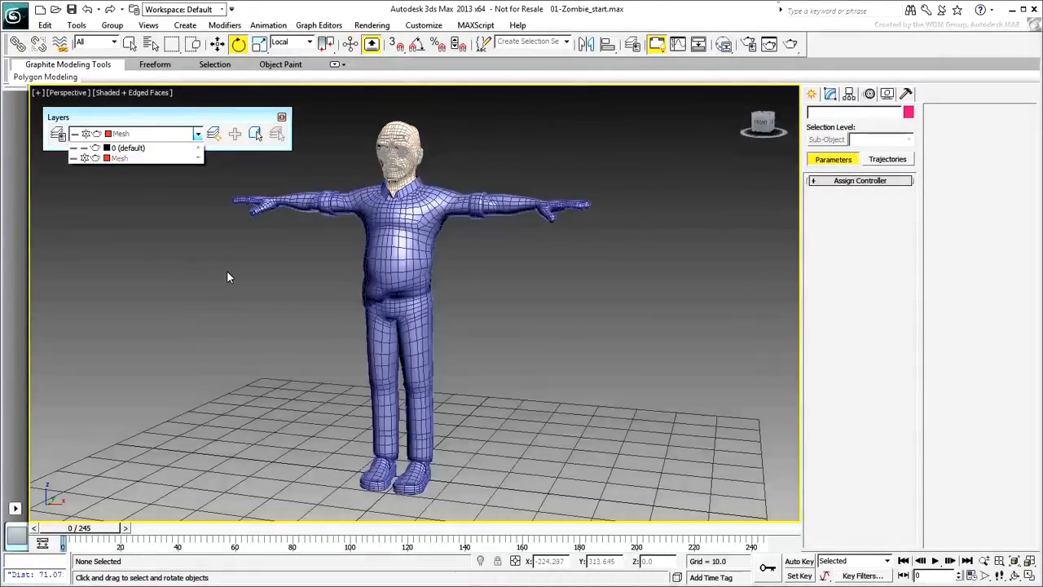
{"action": "left_click", "coordinate": [198, 134]}
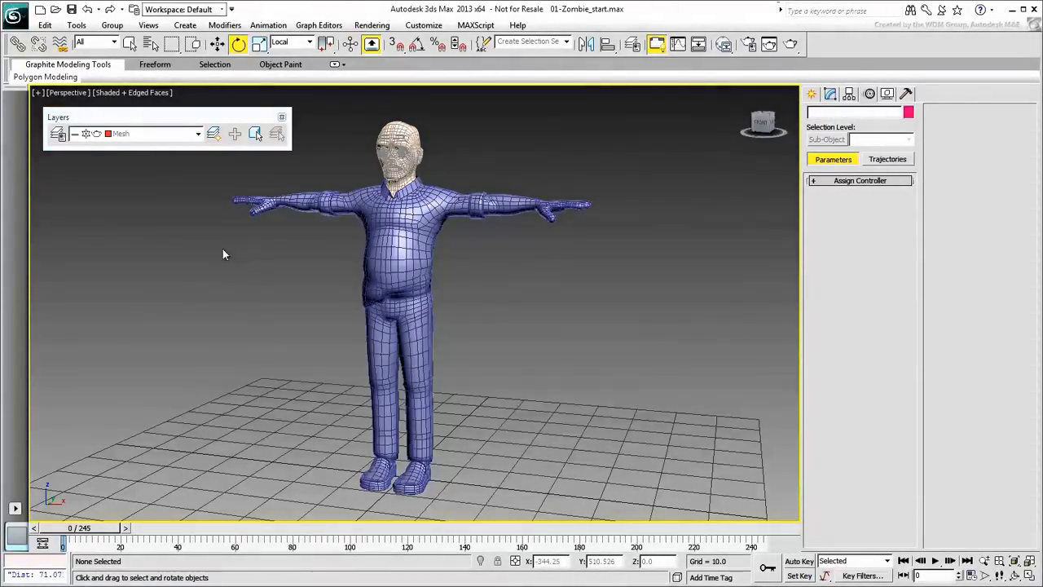
- Create an empty Controllers layer, then begin naming a second empty layer Bones
{"action": "left_click", "coordinate": [234, 134]}
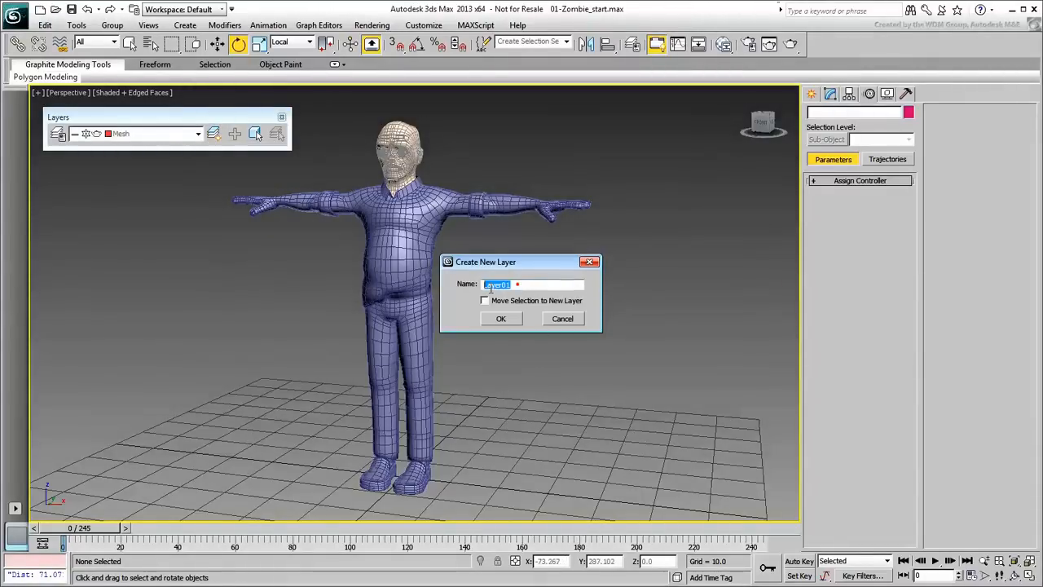
{"action": "type", "text": "Controllers"}
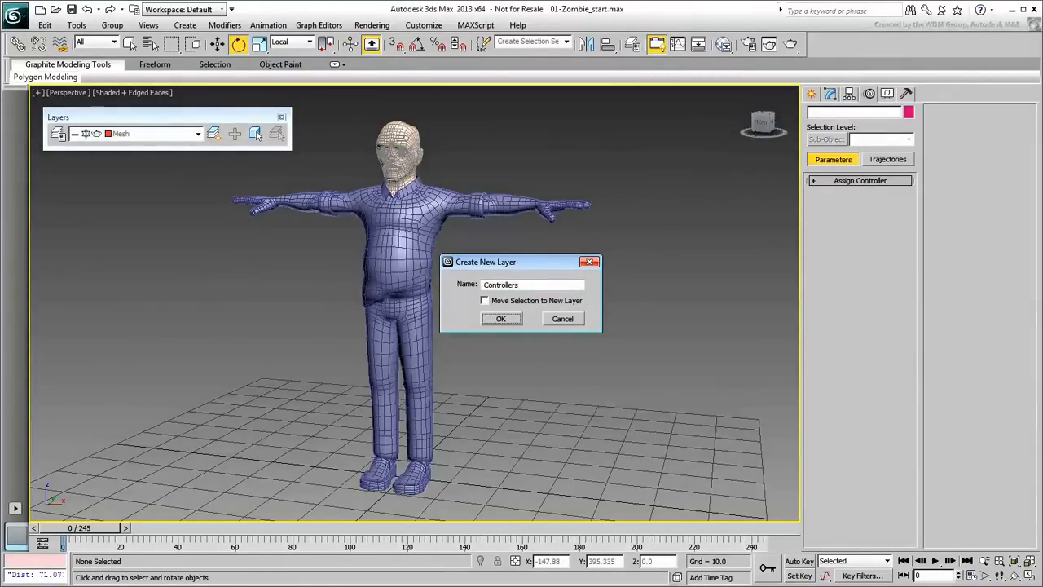
{"action": "left_click", "coordinate": [502, 318]}
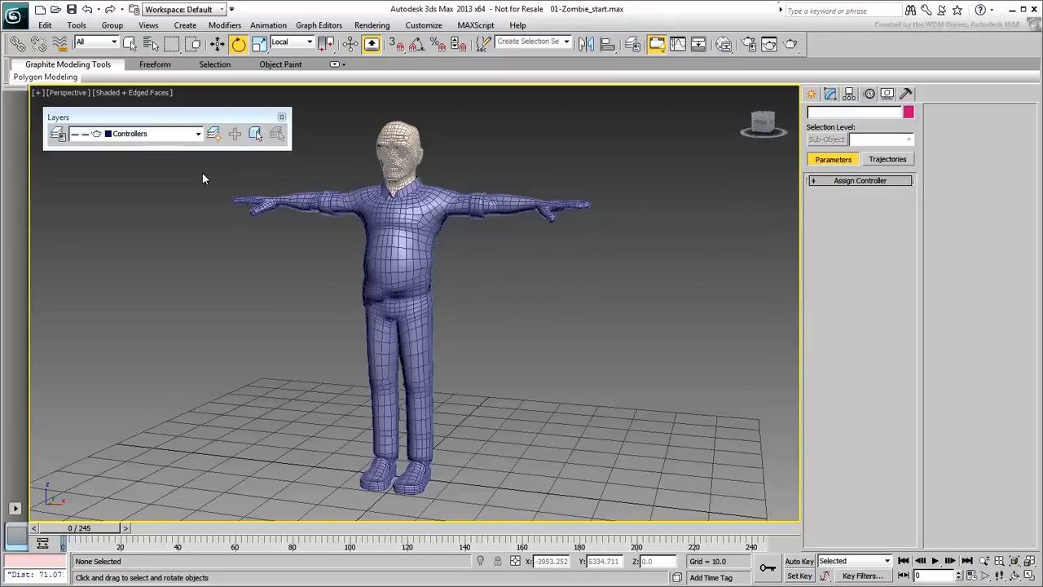
{"action": "left_click", "coordinate": [254, 134]}
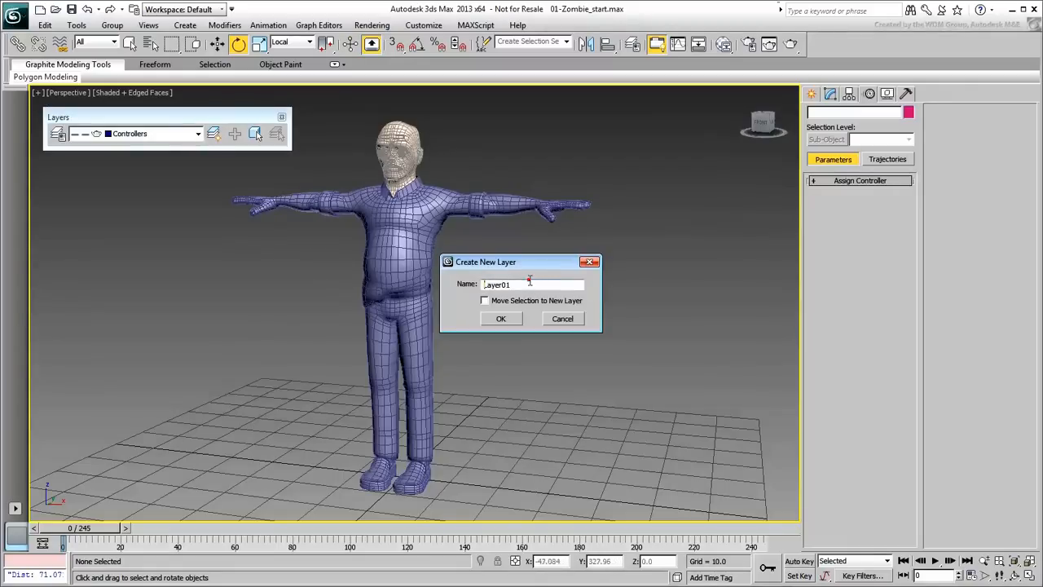
{"action": "type", "text": "Bo"}
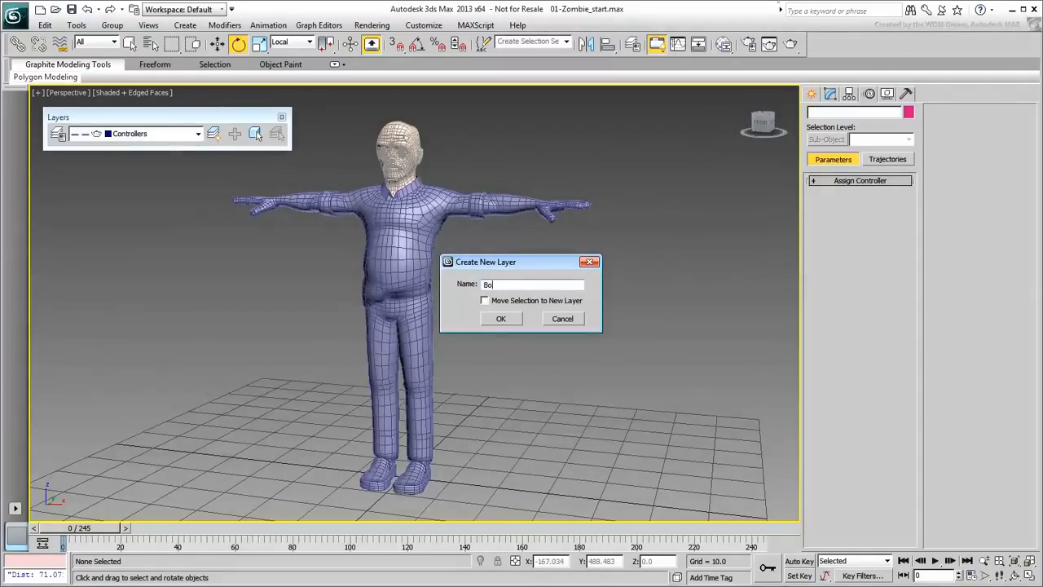